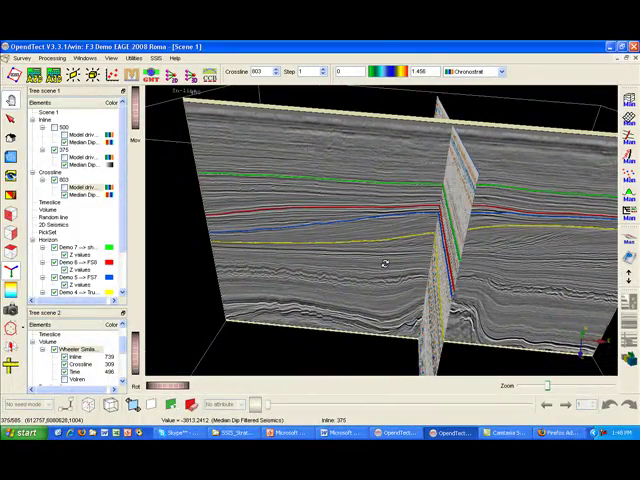
Open the SSIS menu to reach the Chrono Stratigraphy submenu
left_click(205, 33)
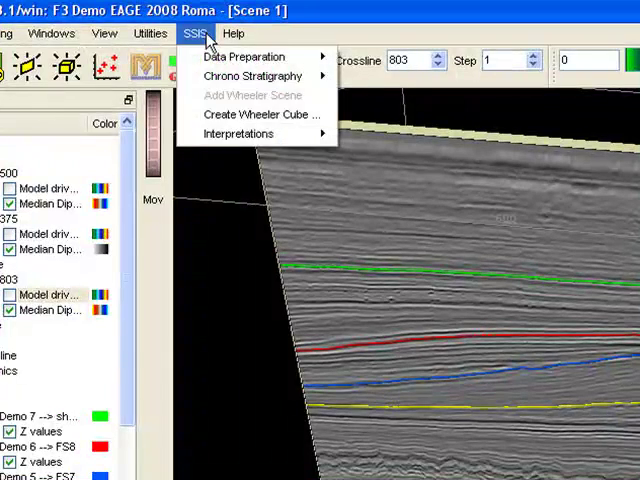
mouse_move(254, 76)
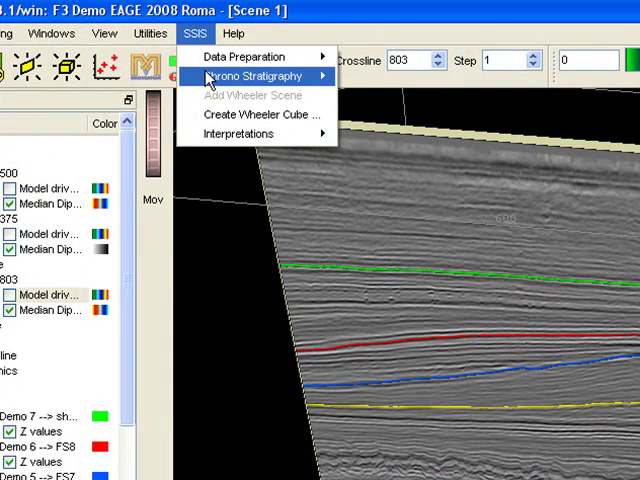
mouse_move(227, 82)
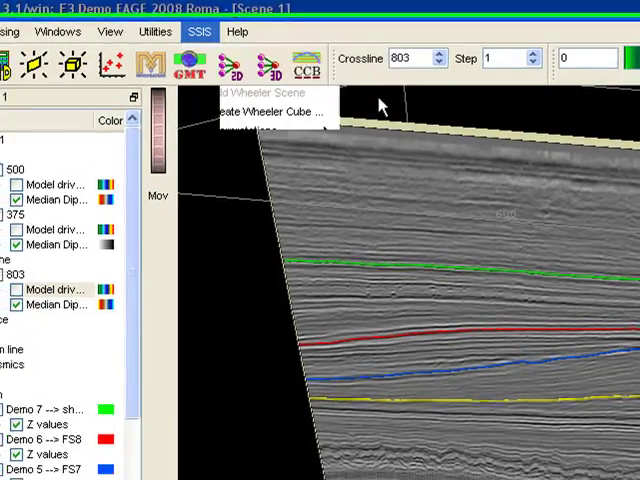
Open the ChronoStratigraphy creator and review interval models, keeping linear interpolation for the shallow interval
left_click(280, 111)
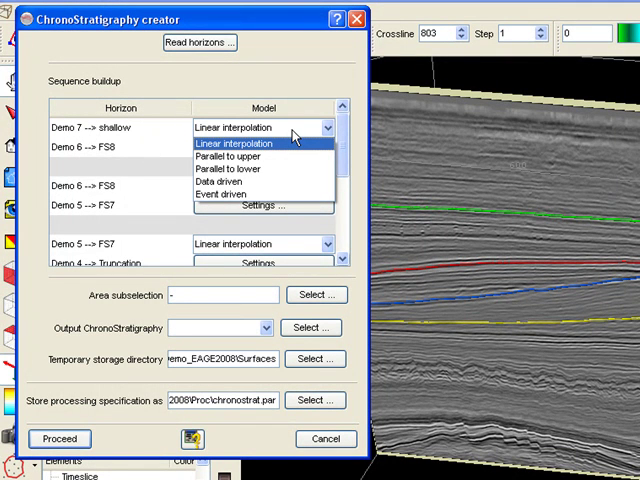
mouse_move(295, 125)
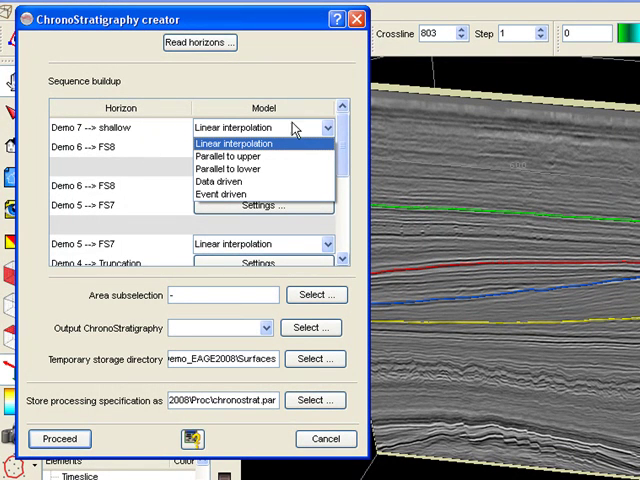
left_click(258, 143)
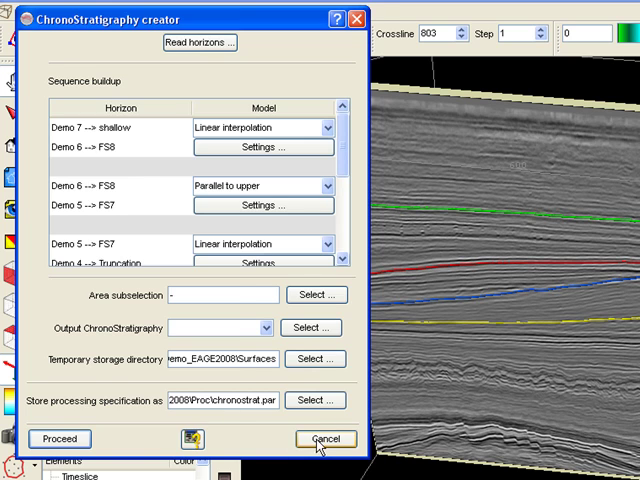
Cancel the ChronoStratigraphy creator without processing
left_click(323, 439)
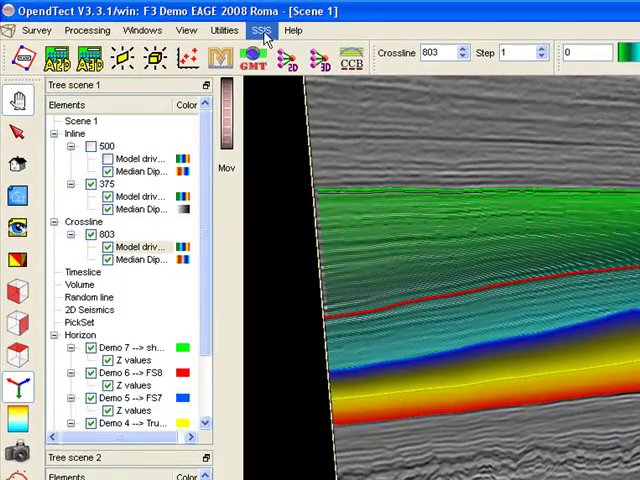
Create a Wheeler cube from 'Similarity for Stratal Slicing demo', output 'Wheeler Similarity for Stratal Slicing demo'
left_click(261, 29)
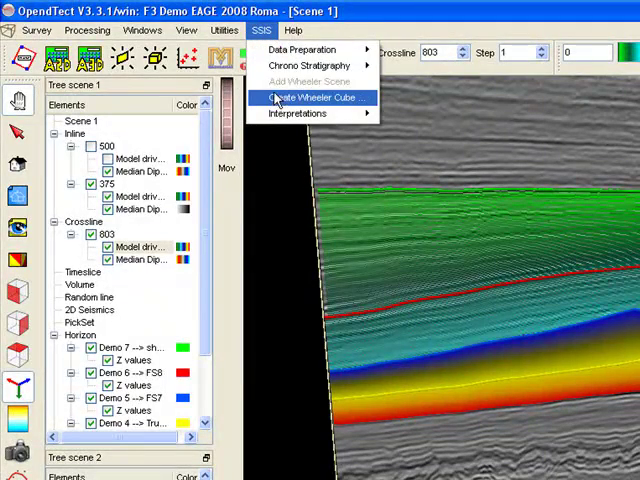
left_click(312, 97)
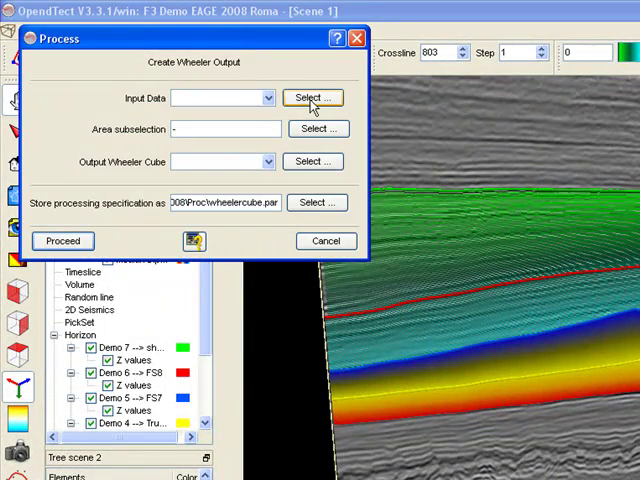
left_click(313, 97)
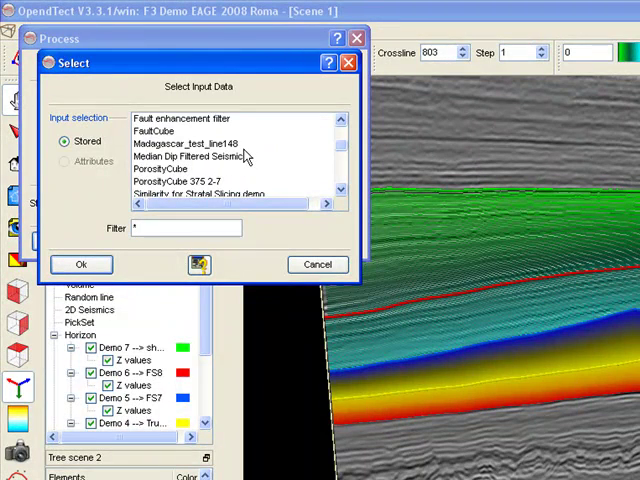
scroll("down", 3)
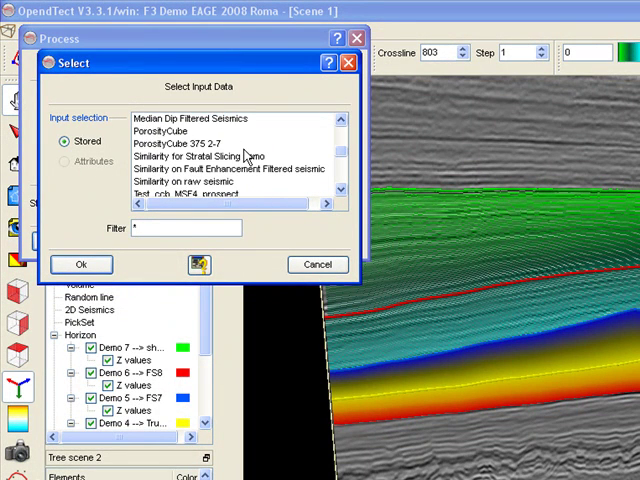
scroll("down", 3)
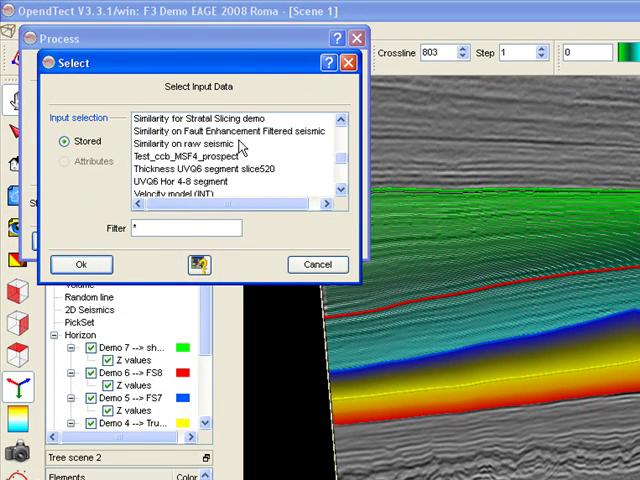
left_click(318, 264)
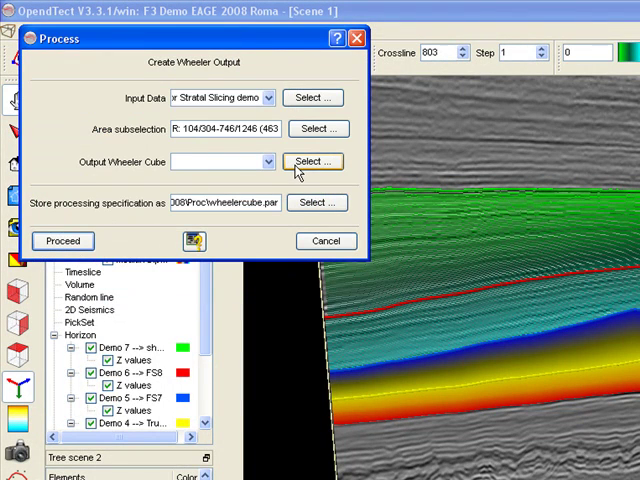
left_click(312, 161)
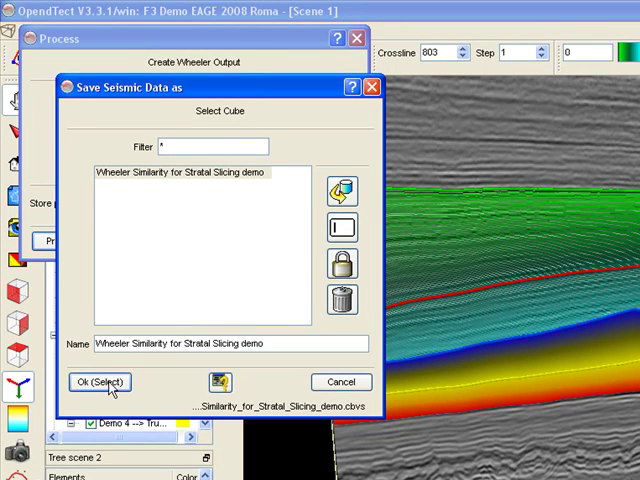
left_click(97, 382)
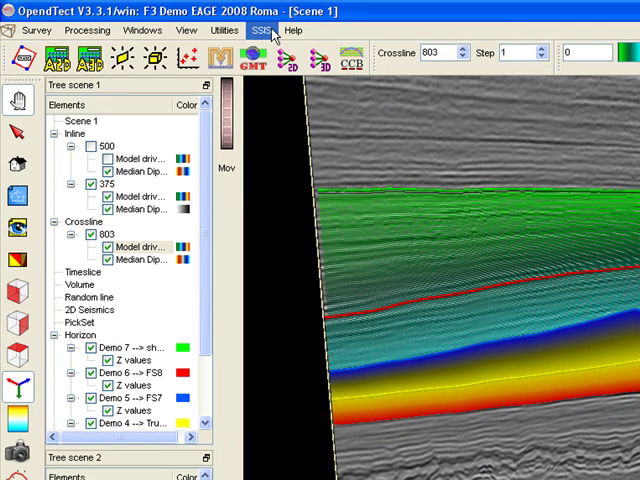
Tile the seismic and second scene windows vertically, one above the other
left_click(261, 30)
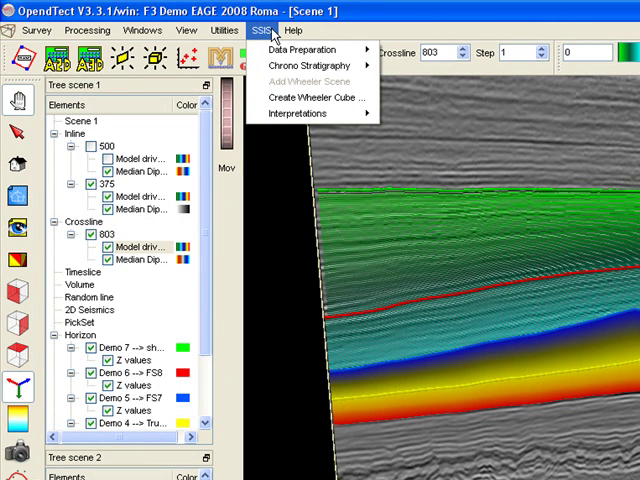
mouse_move(300, 49)
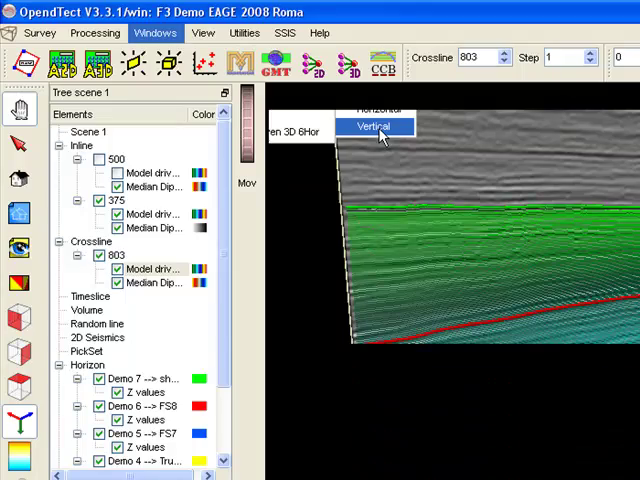
left_click(375, 127)
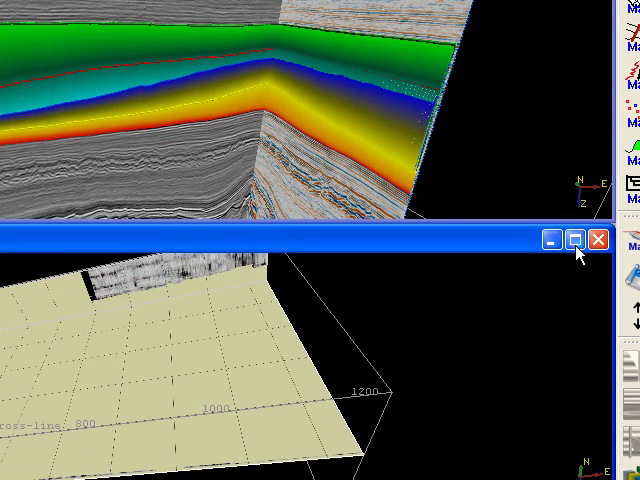
left_click(577, 240)
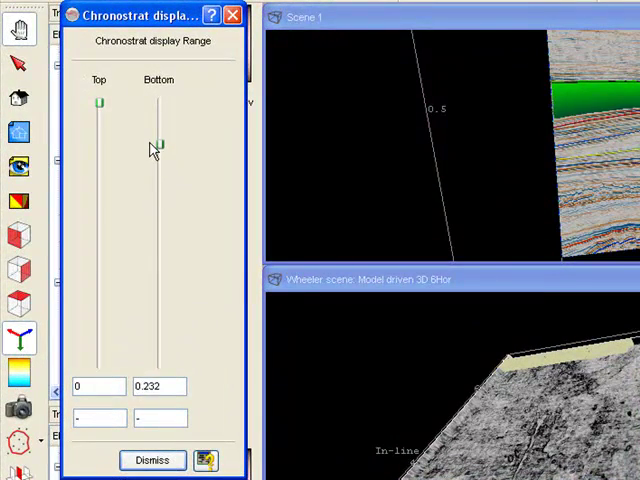
Set the Chronostrat display range bottom to 0.06 and top to 0.052, then dismiss
left_click_drag(158, 135, 158, 120)
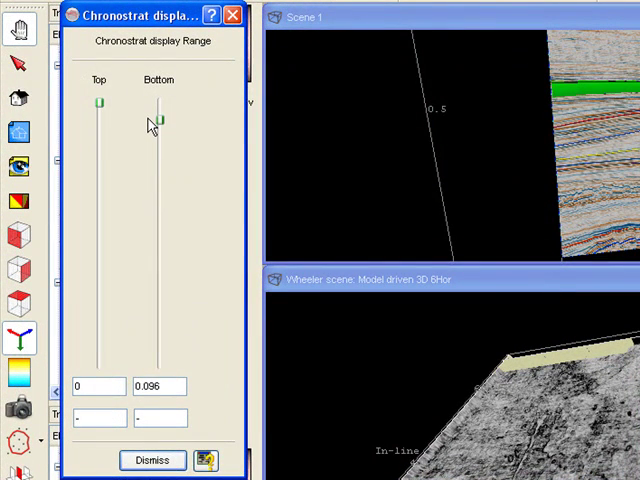
left_click_drag(157, 120, 157, 114)
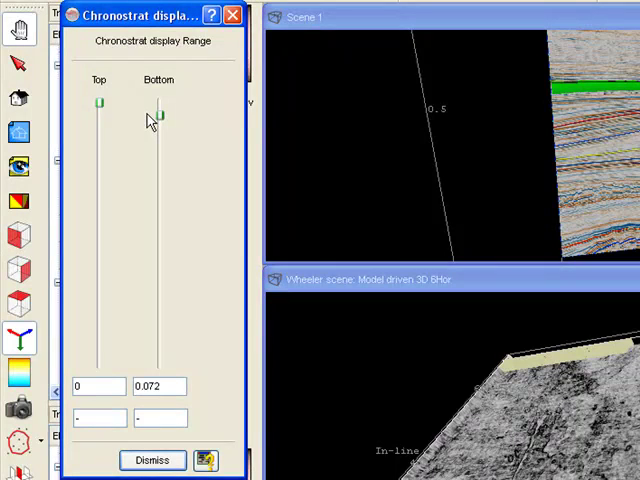
left_click_drag(158, 113, 158, 110)
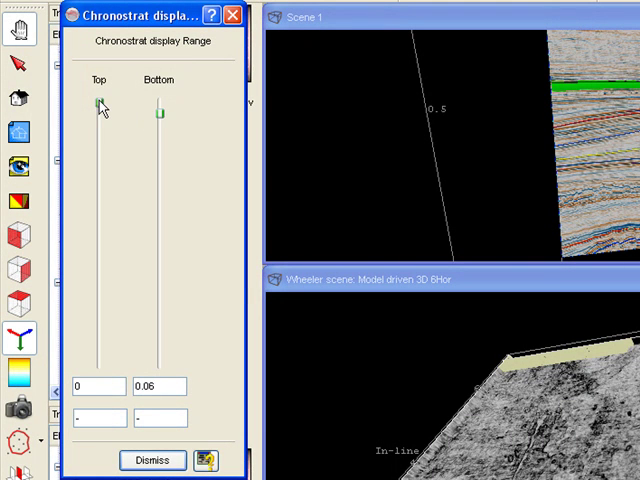
left_click_drag(98, 103, 98, 112)
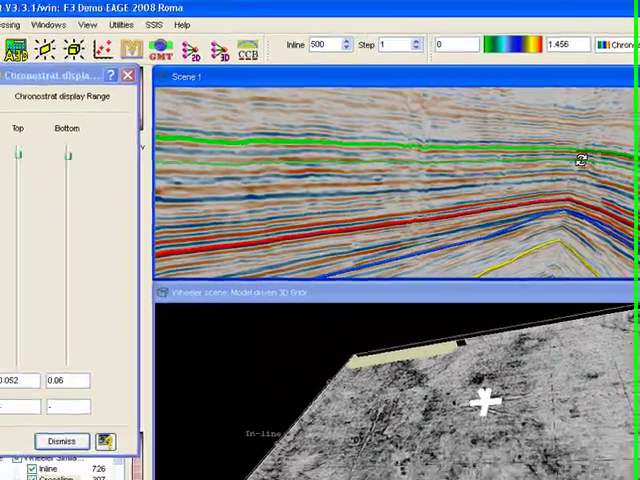
left_click(61, 441)
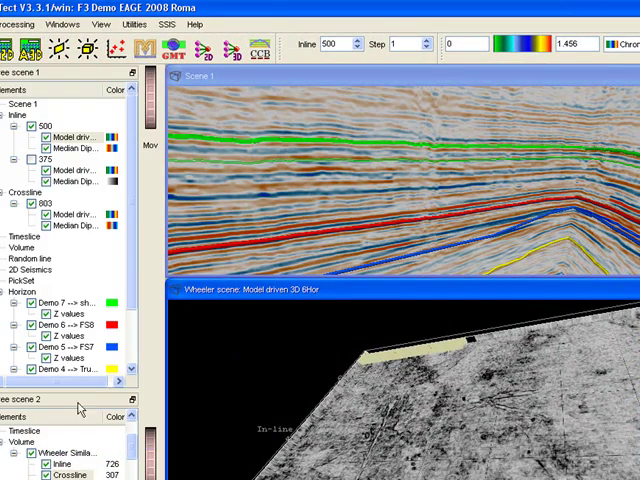